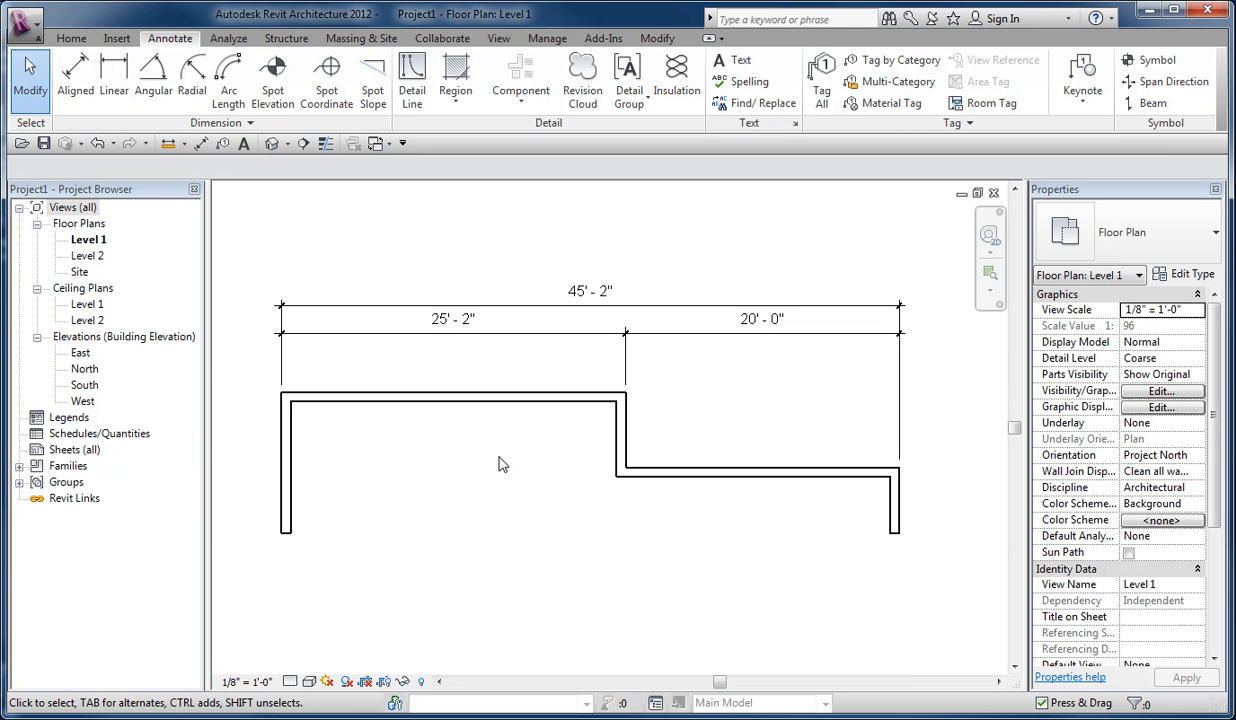
Step: Place Linear Alternate Units dimensions of 7671 mm, 6096 mm and overall 13767 mm over the wall spans
{"action": "left_click", "coordinate": [589, 305]}
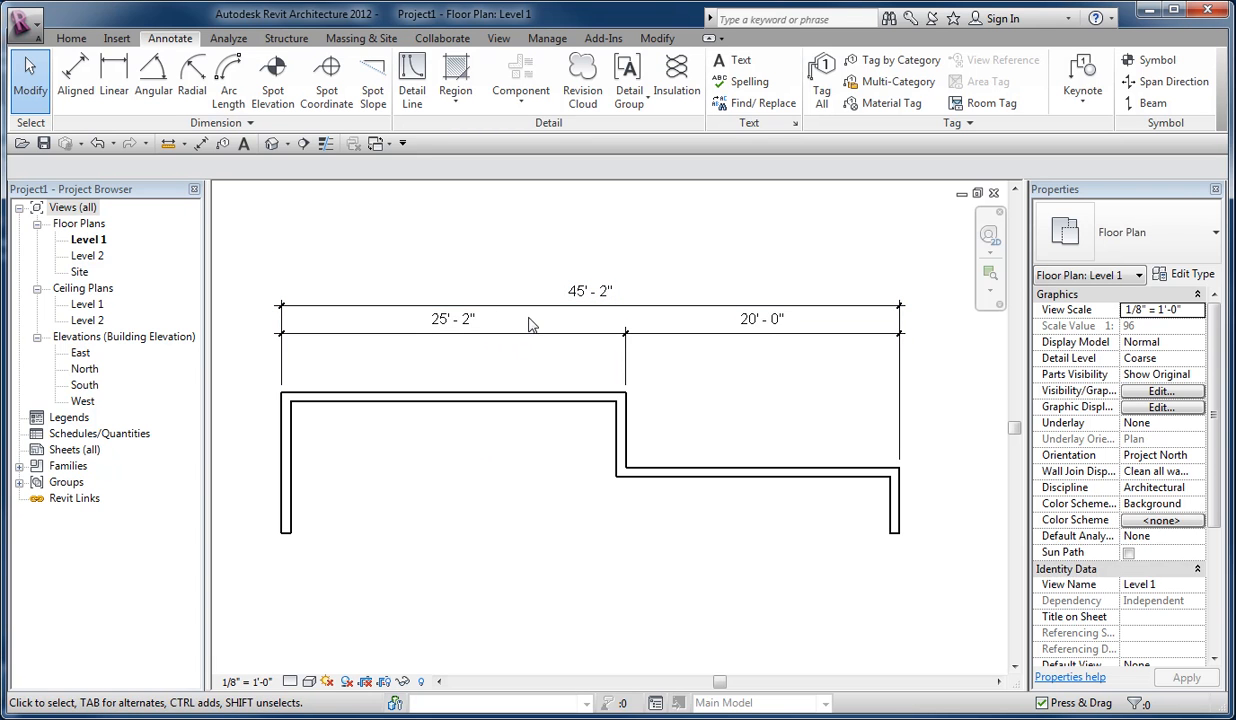
{"action": "mouse_move", "coordinate": [532, 322]}
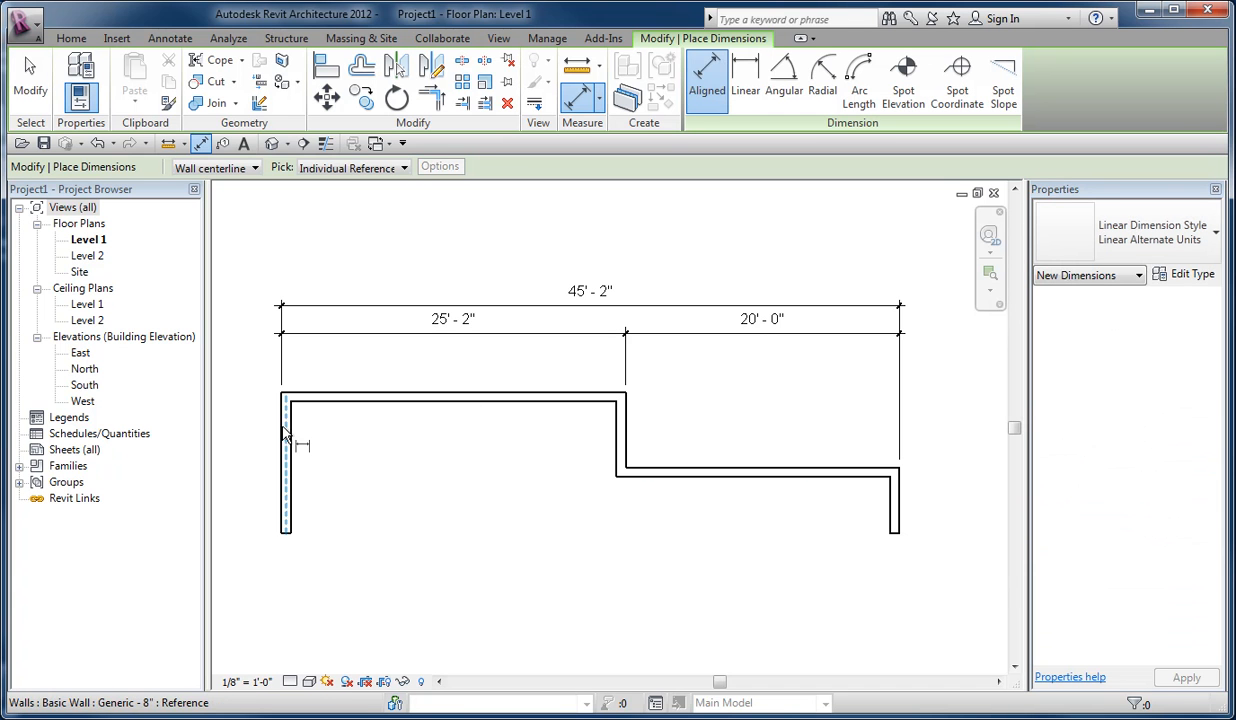
{"action": "mouse_move", "coordinate": [625, 440]}
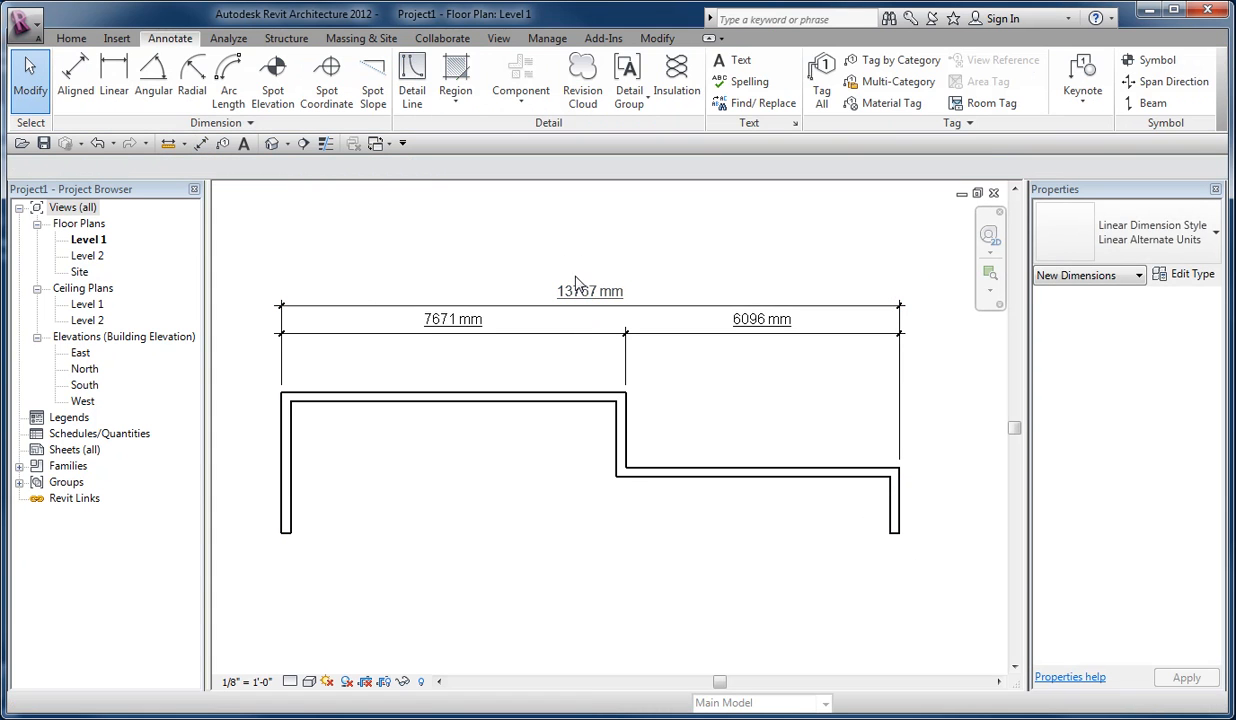
Step: Move the metric values beside the imperial ones and open Dimension Text for the 13767 mm dimension
{"action": "left_click", "coordinate": [589, 291]}
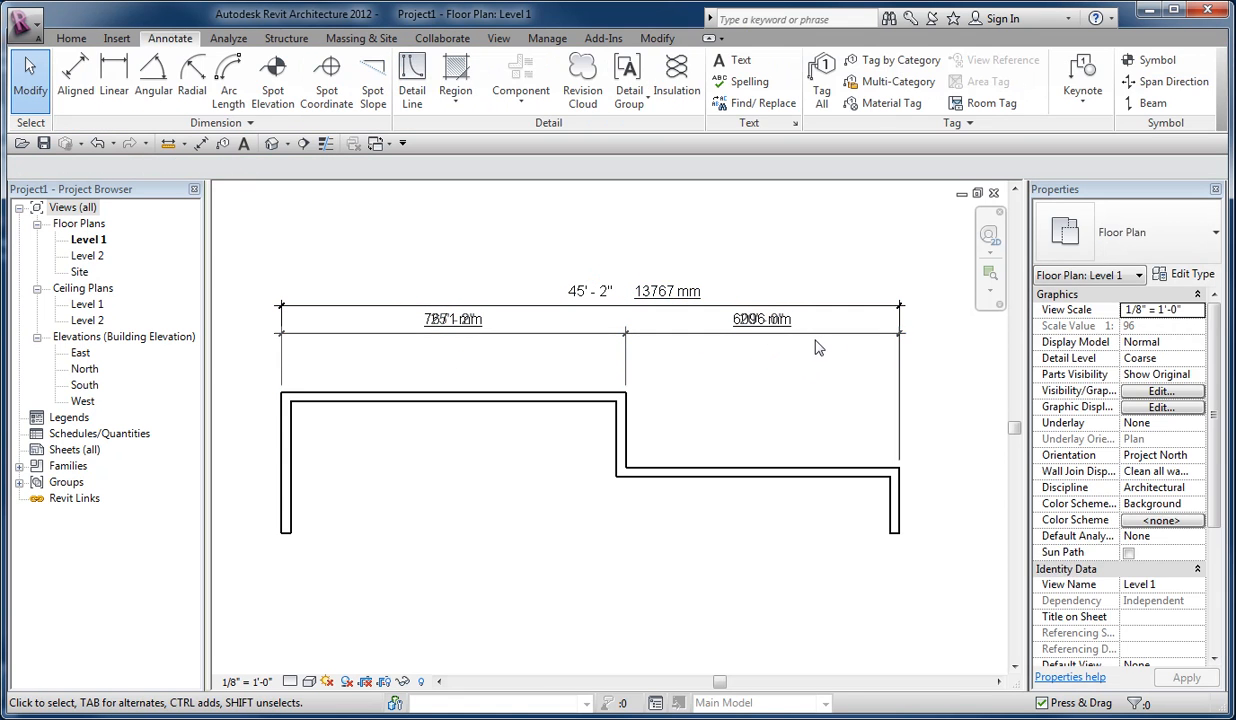
{"action": "left_click", "coordinate": [761, 319]}
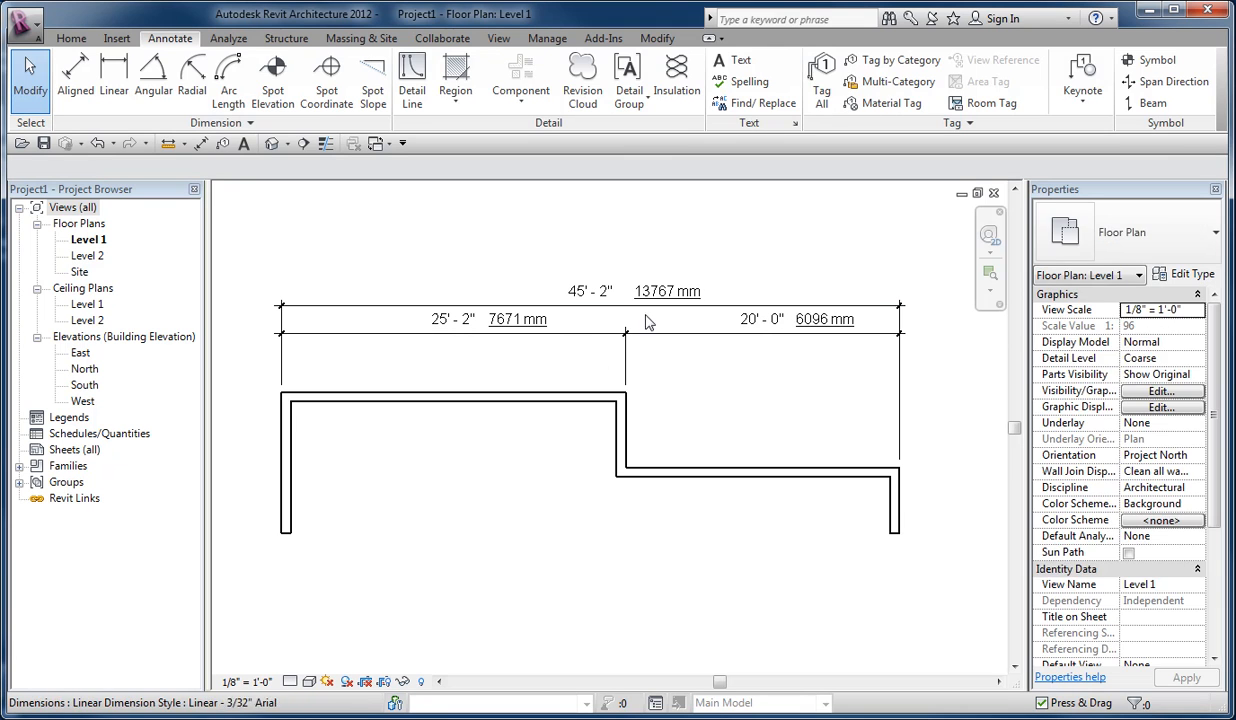
{"action": "left_click", "coordinate": [667, 291]}
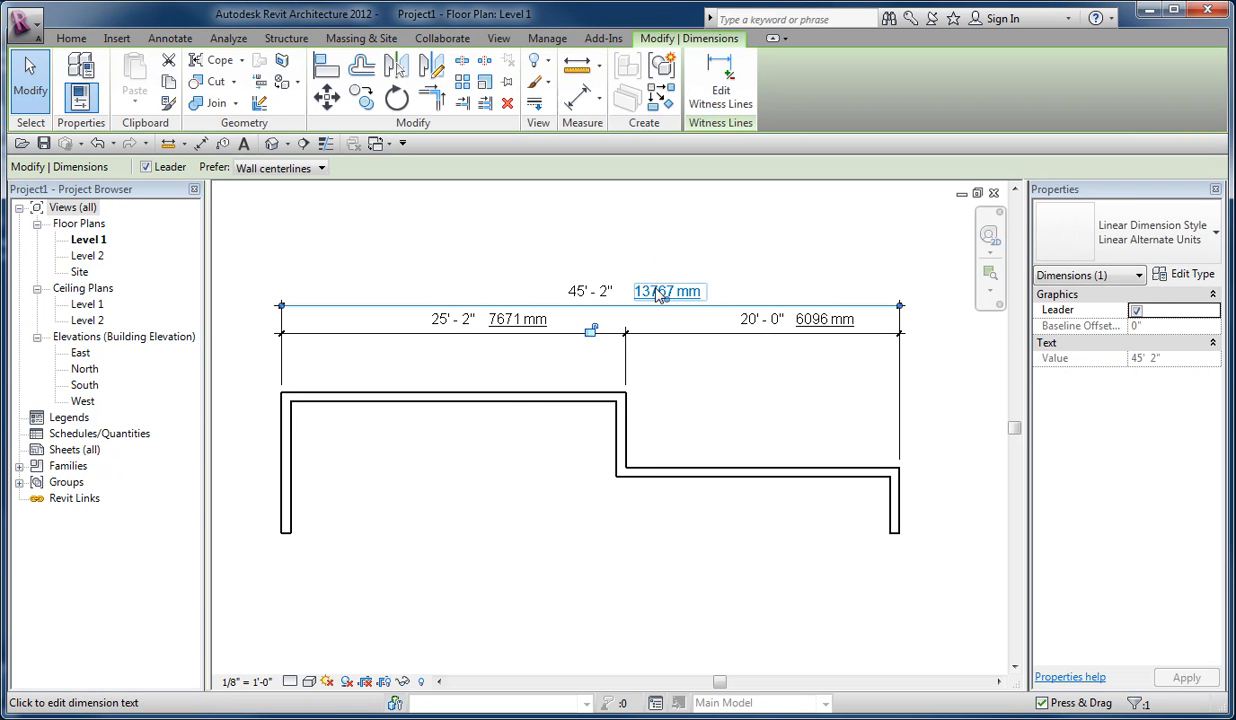
{"action": "mouse_move", "coordinate": [658, 297]}
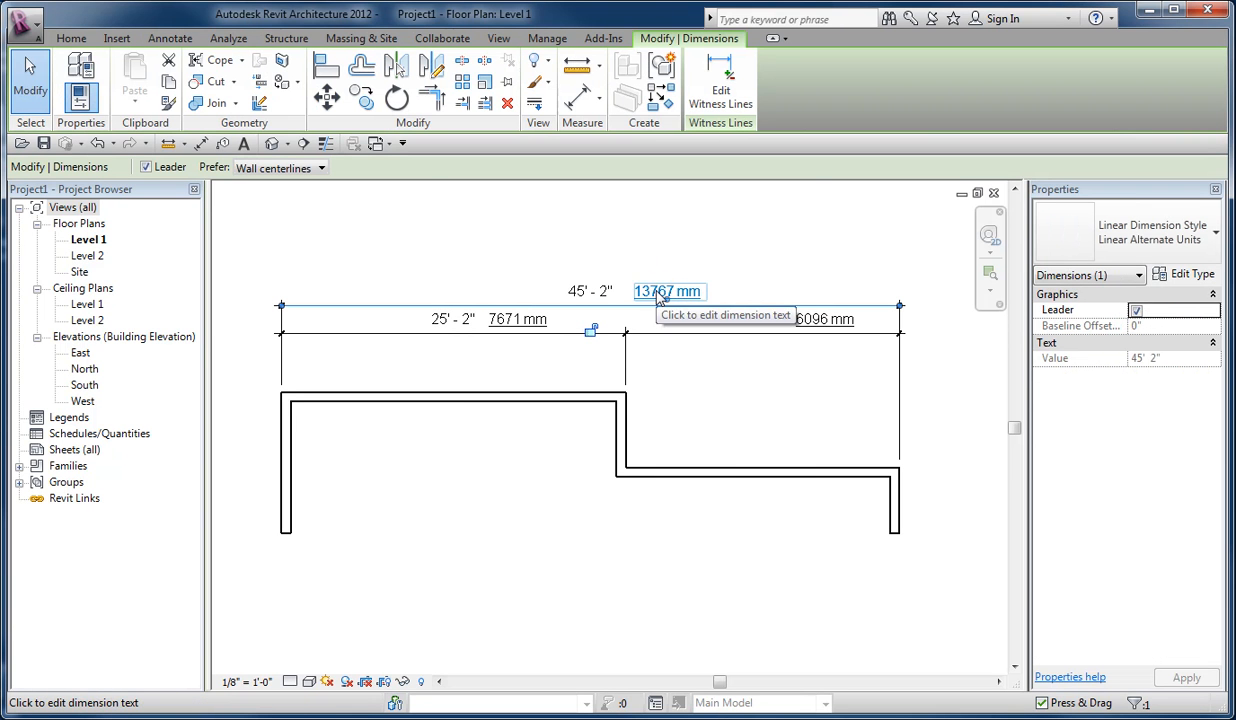
{"action": "left_click", "coordinate": [667, 291]}
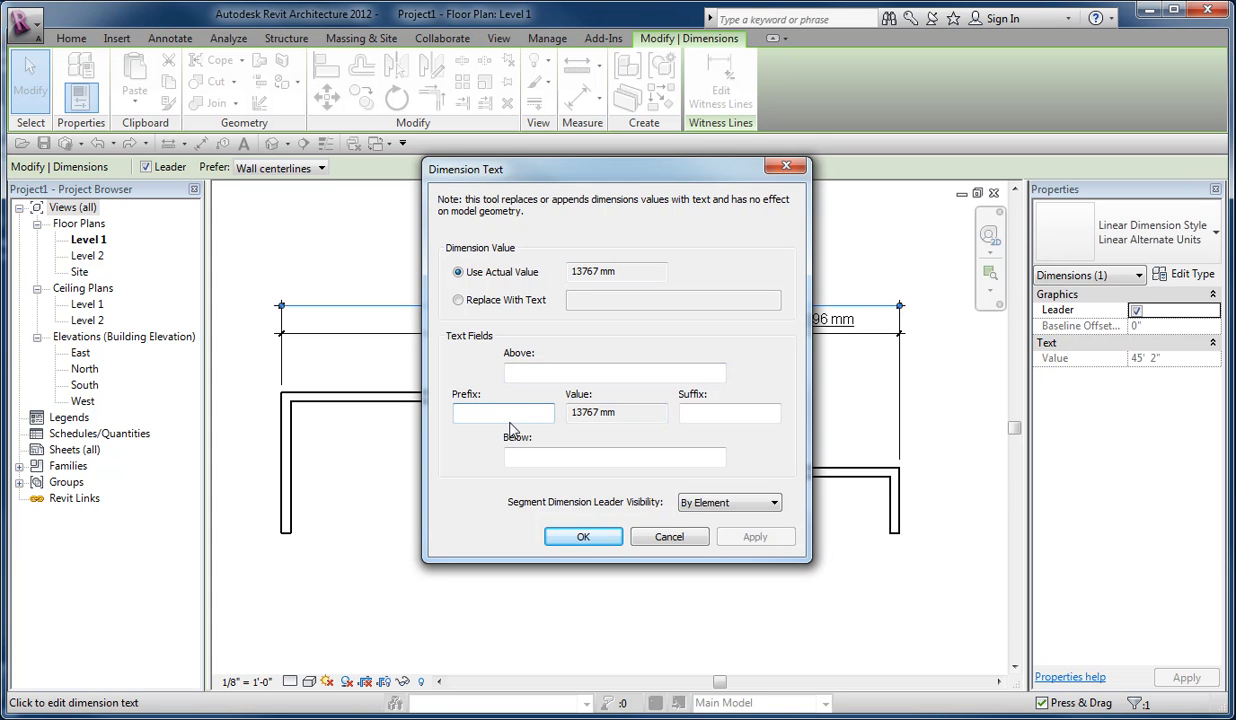
Step: Set the overall dimension's prefix to '(' and suffix to ')' and confirm
{"action": "type", "text": "0"}
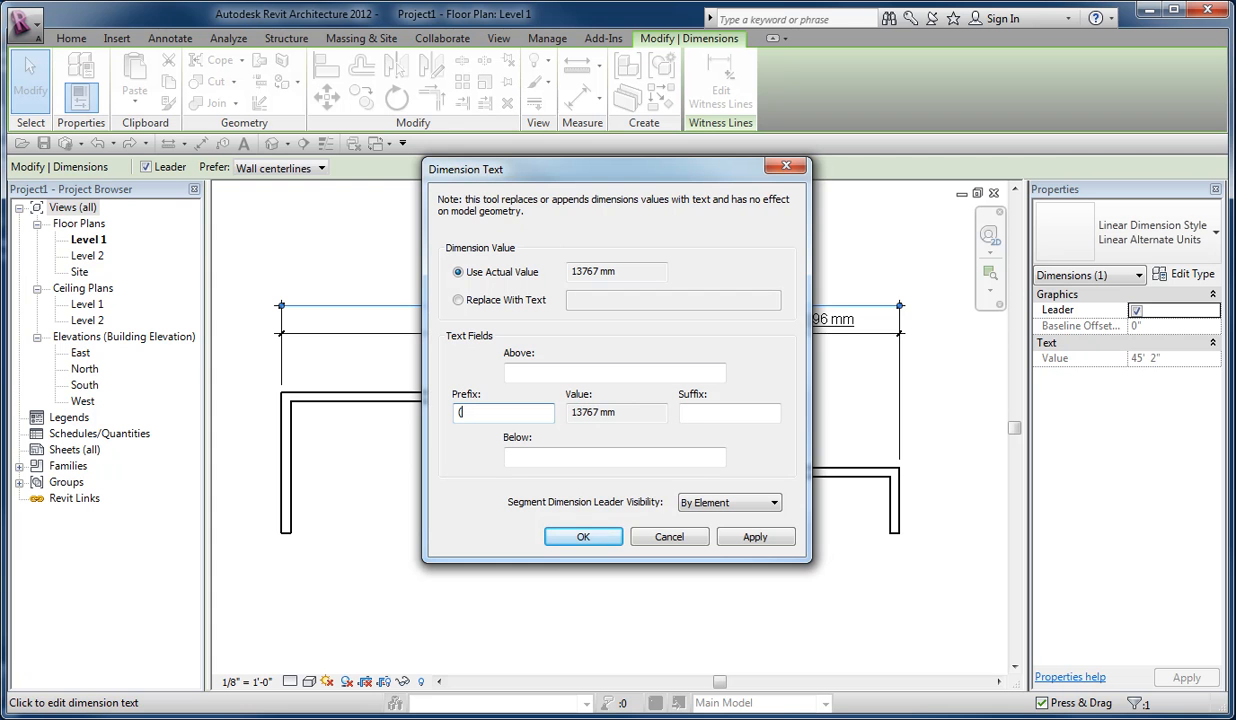
{"action": "type", "text": ")"}
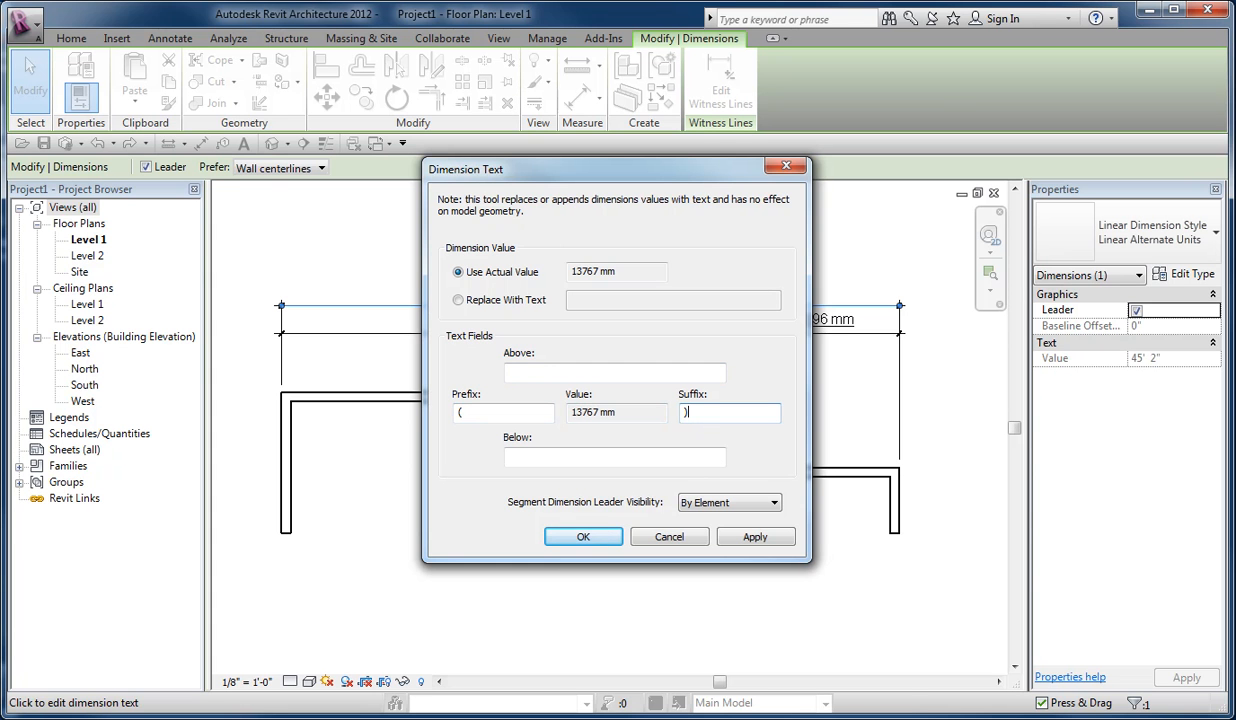
{"action": "left_click", "coordinate": [583, 537]}
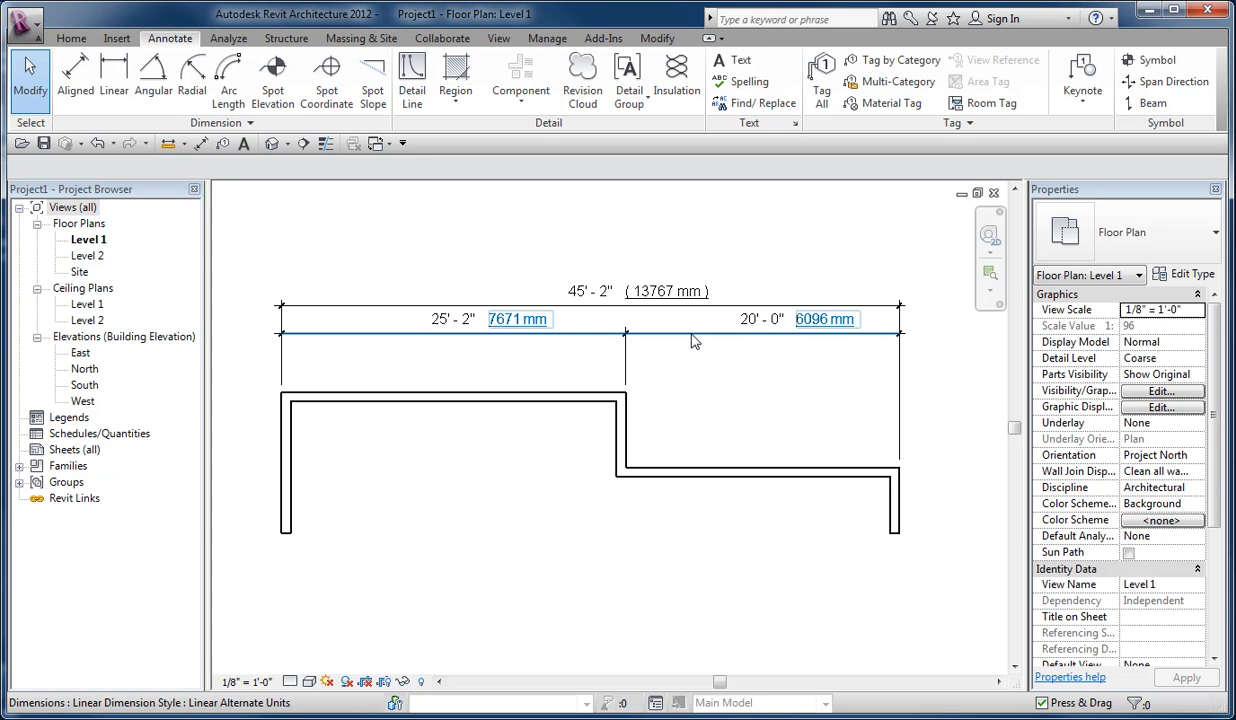
Step: Deselect the dimension and drag the left end wall to a new position
{"action": "left_click", "coordinate": [715, 380]}
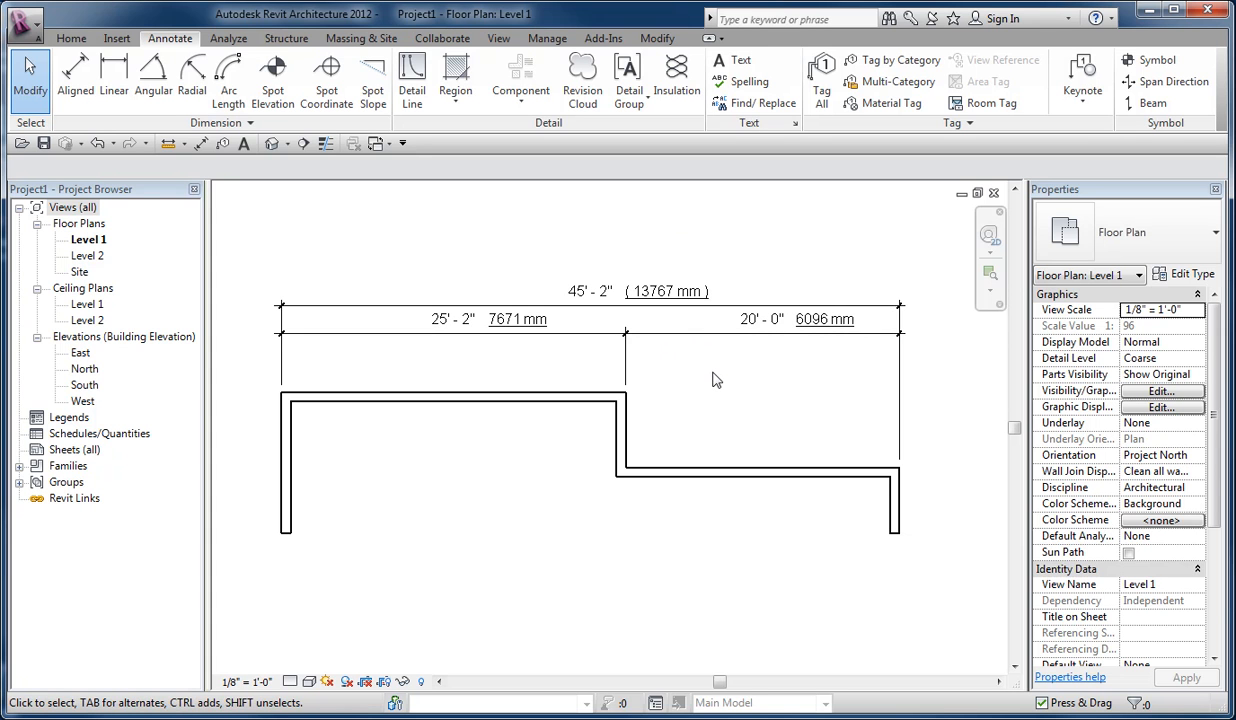
{"action": "mouse_move", "coordinate": [748, 398]}
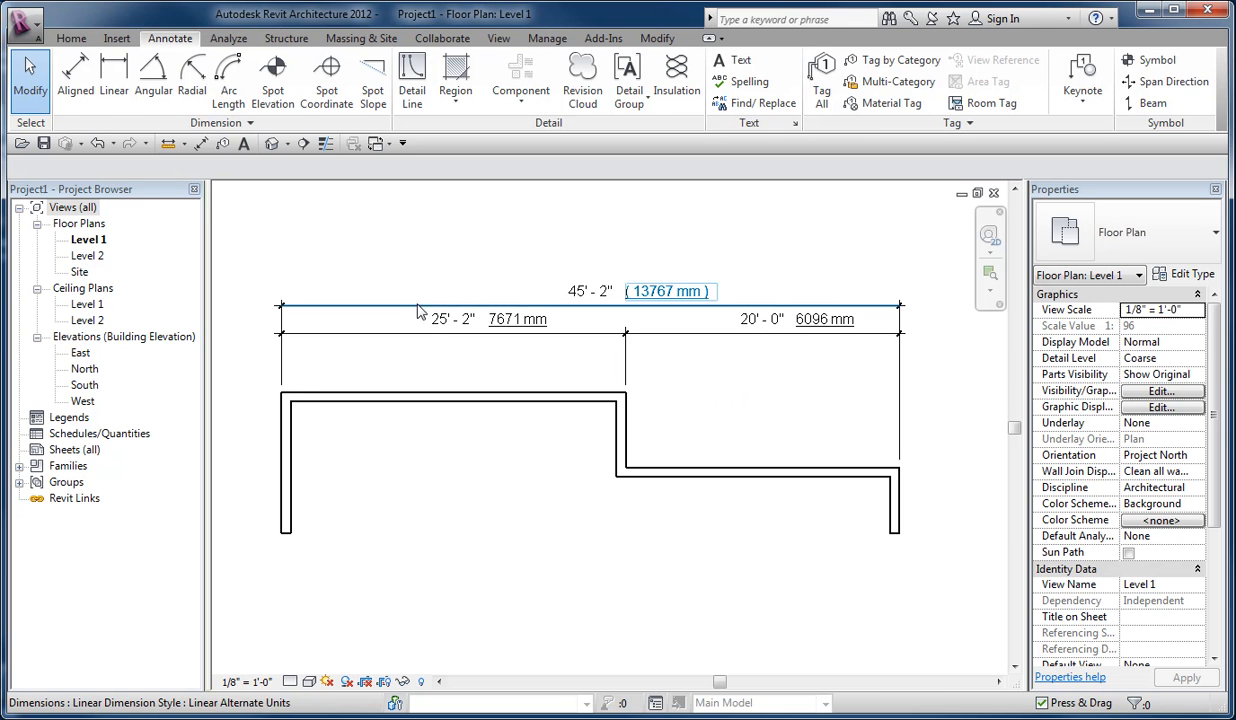
{"action": "left_click", "coordinate": [288, 460]}
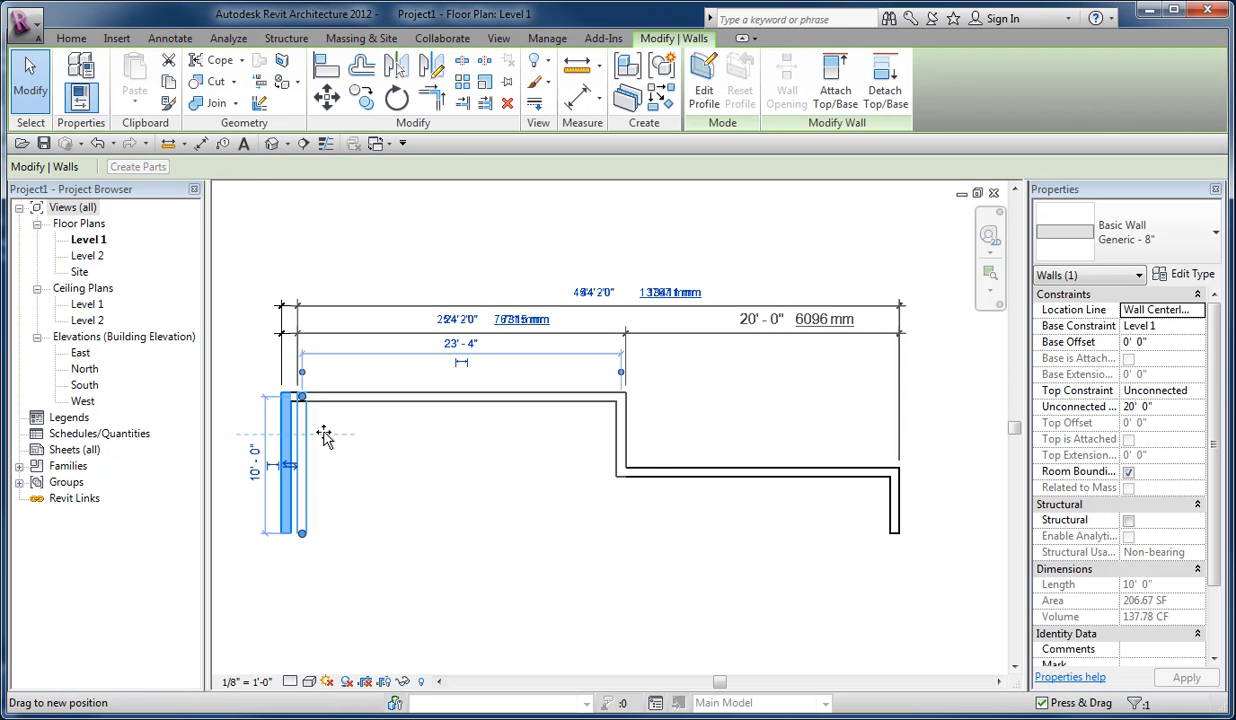